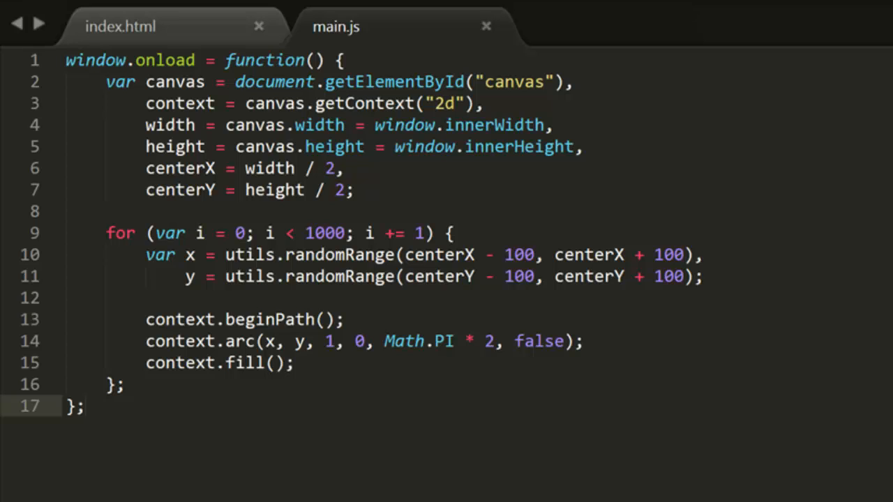
# Step: Add maxRadius = 100, random radius and angle (0 to Math.PI * 2), and x = centerX + Math.cos(angle) * radius
pyautogui.write('maxRadius')
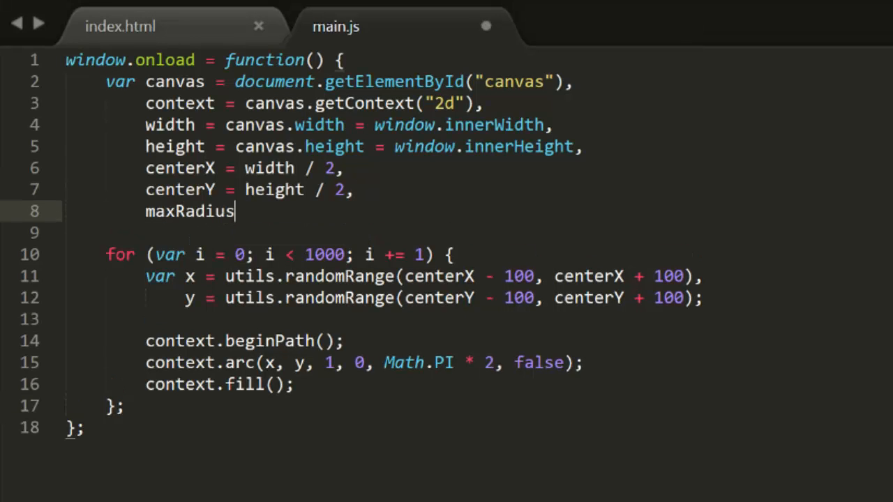
pyautogui.write('= 100;')
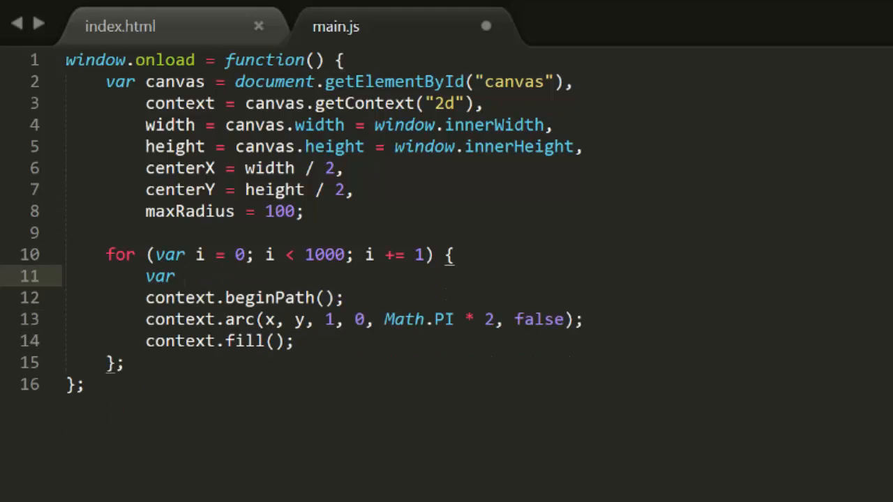
pyautogui.write('radius = utils.randomRange(0, maxRadius),')
pyautogui.write('angle = utils.randomRange')
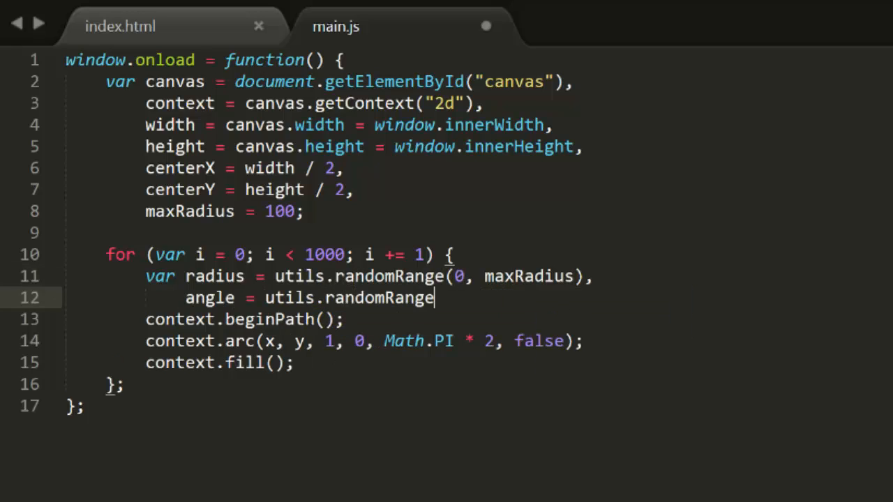
pyautogui.write('(0, Math.PI * 2);')
pyautogui.write('x')
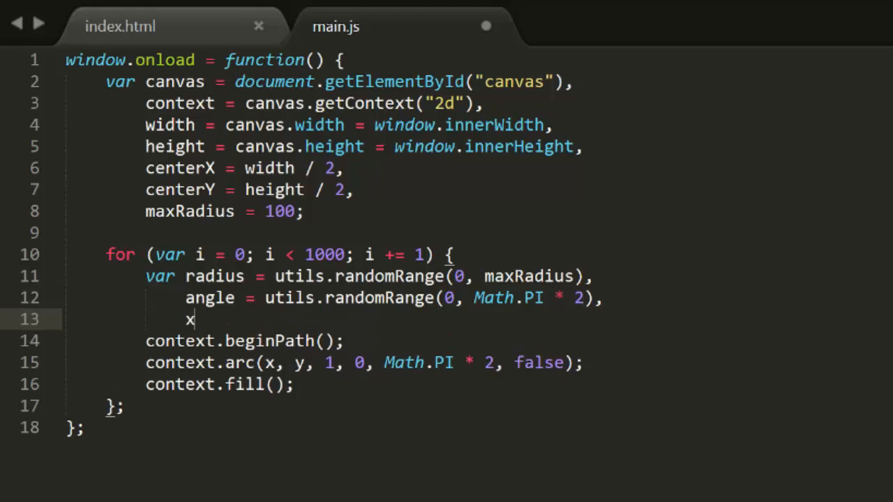
pyautogui.write('= centerX +')
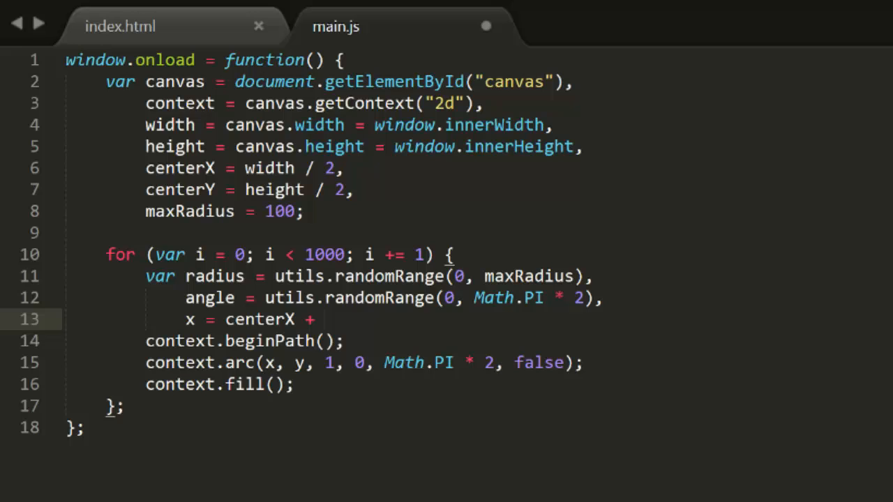
pyautogui.write('Math.cos(angle) * radius,')
pyautogui.write('y = centerY + Math.sin(angle) * radius;')
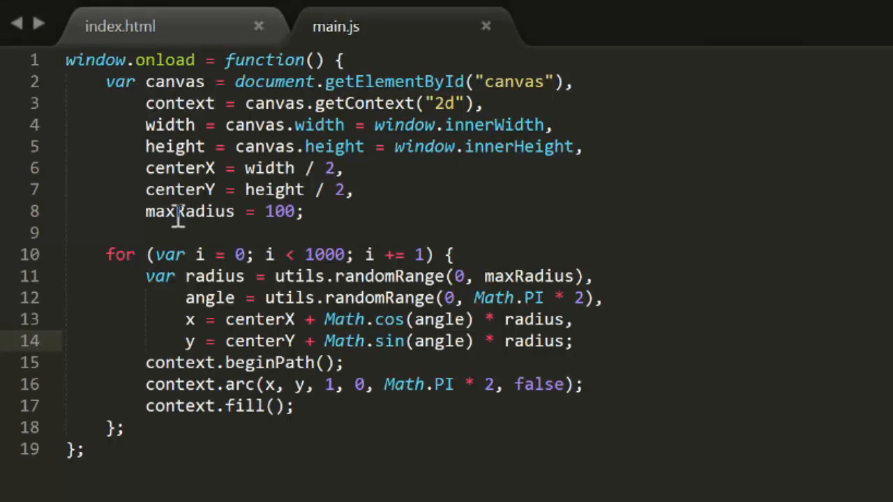
# Step: Rename to maxXRadius = 200, add maxYRadius, and start a yRadius utils.randomRange line
pyautogui.write('X')
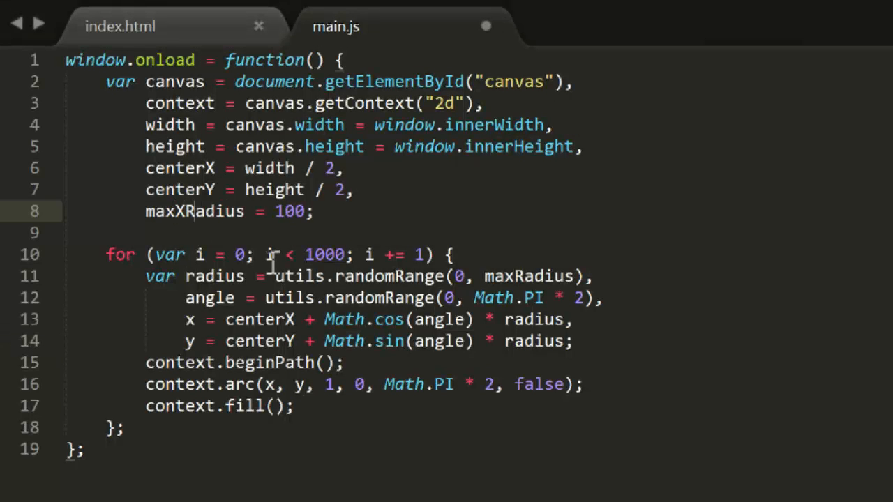
pyautogui.write('200')
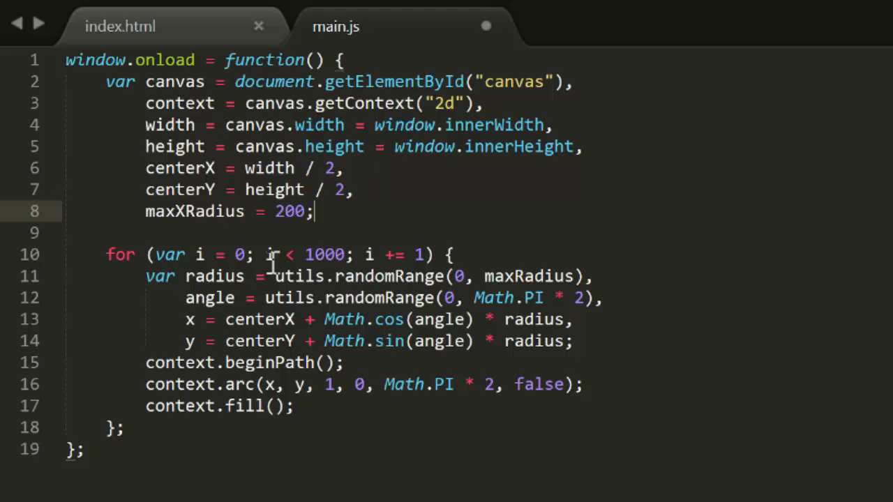
pyautogui.write('maxYRadius = 100;')
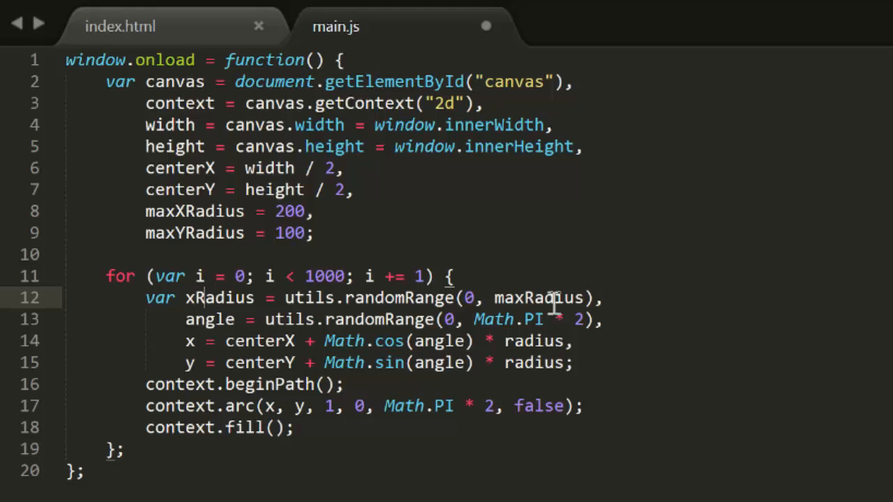
pyautogui.press('Enter')
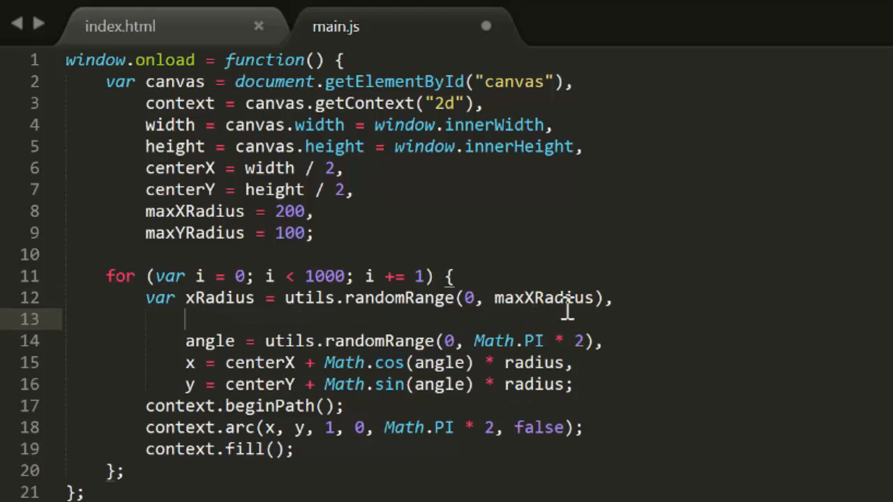
pyautogui.write('yRadius = utils.ra')
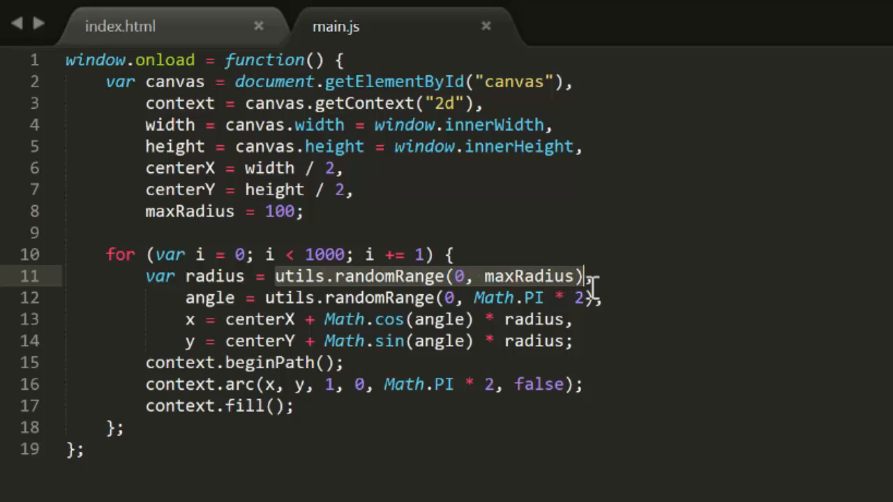
# Step: Replace the radius random range with Math.random() * maxRadius, then begin a Math.sqrt edit
pyautogui.write('Mth.r')
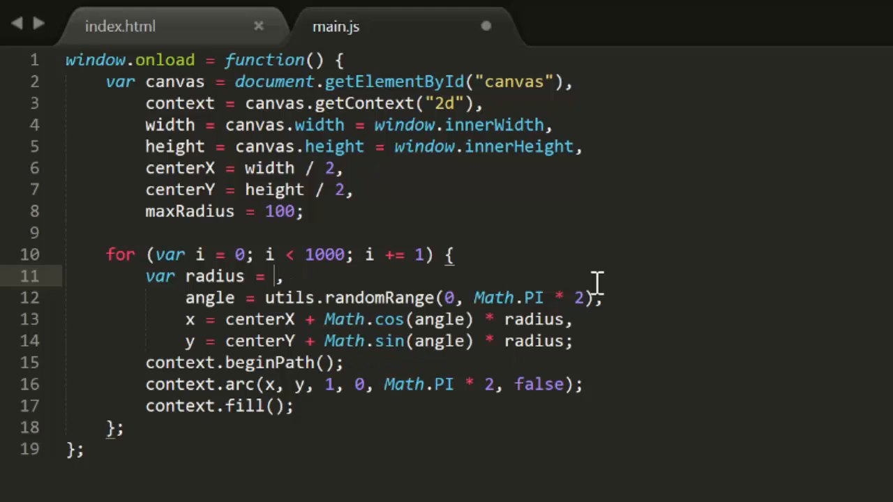
pyautogui.write('Math.random() *')
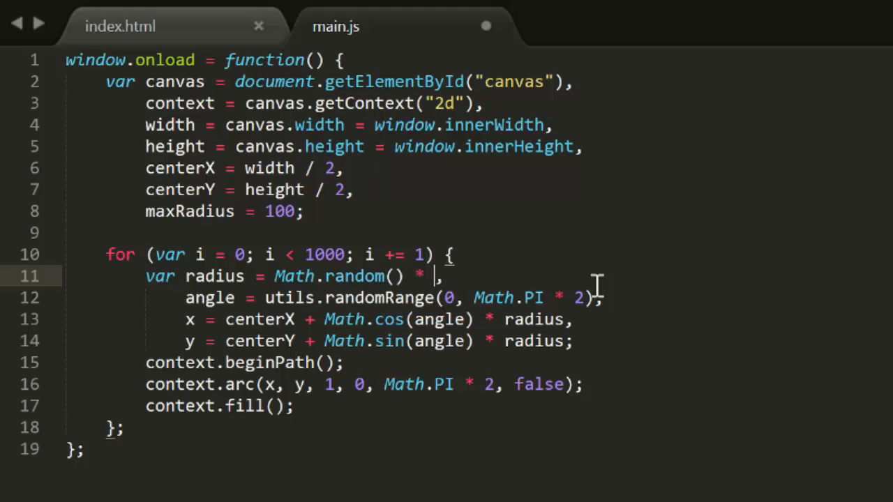
pyautogui.write('maxRadius,')
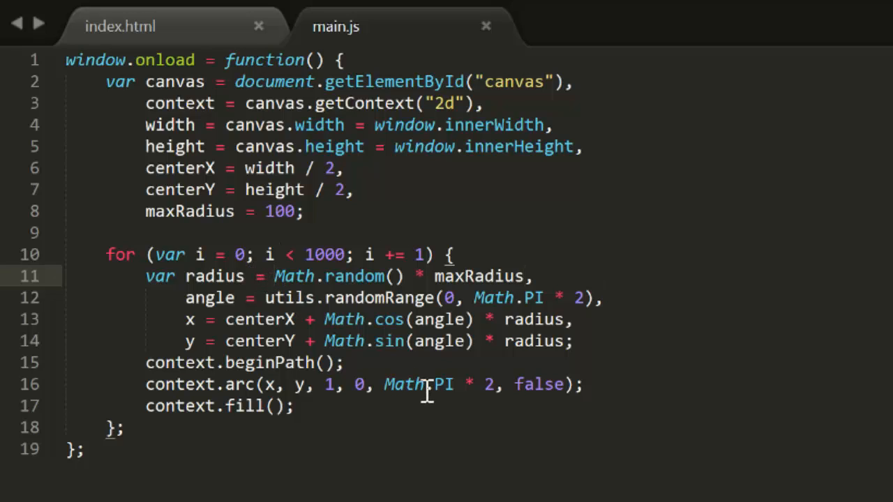
pyautogui.write('sq')
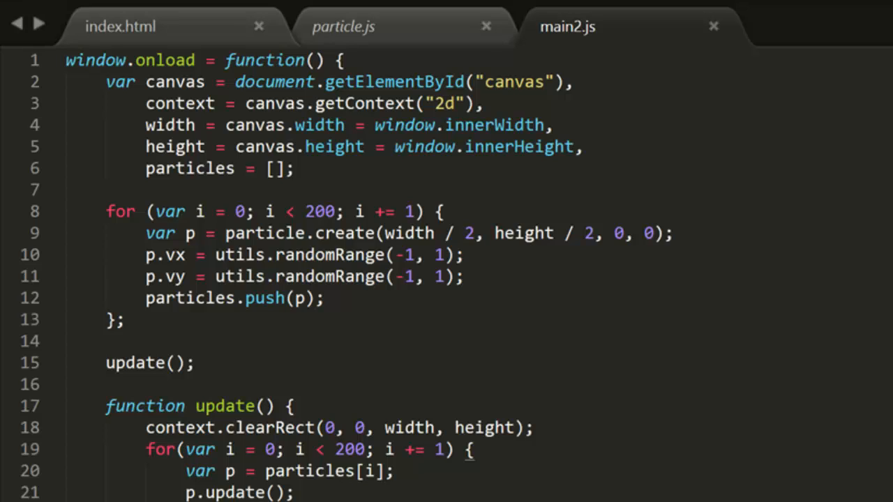
pyautogui.scroll(-3)
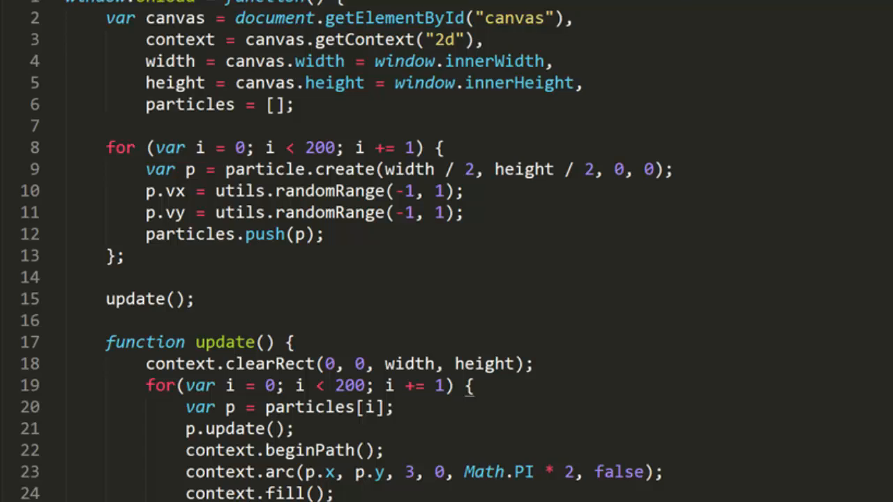
pyautogui.scroll(-3)
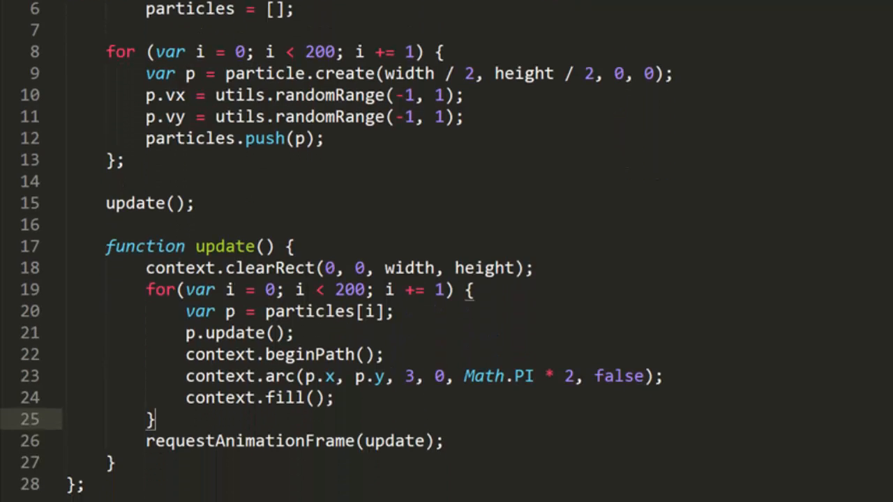
pyautogui.scroll(3)
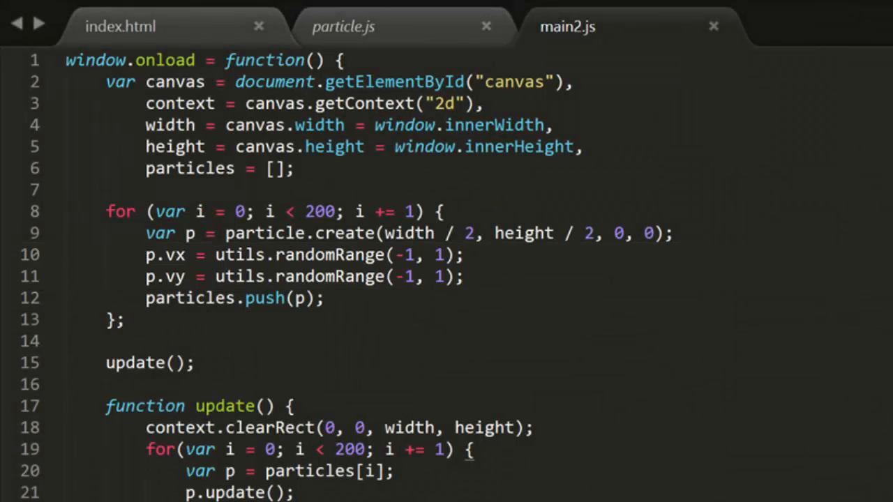
pyautogui.moveTo(827, 258)
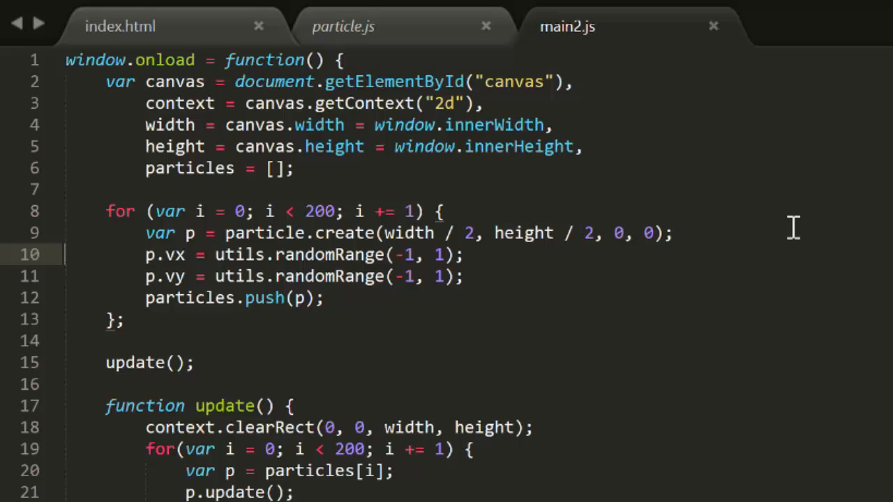
# Step: Replace p.vx/p.vy with p.setSpeed(utils.randomRange(1, 2)) and p.setHeading(utils.randomRange(0, Math.PI * 2))
pyautogui.press('Delete')
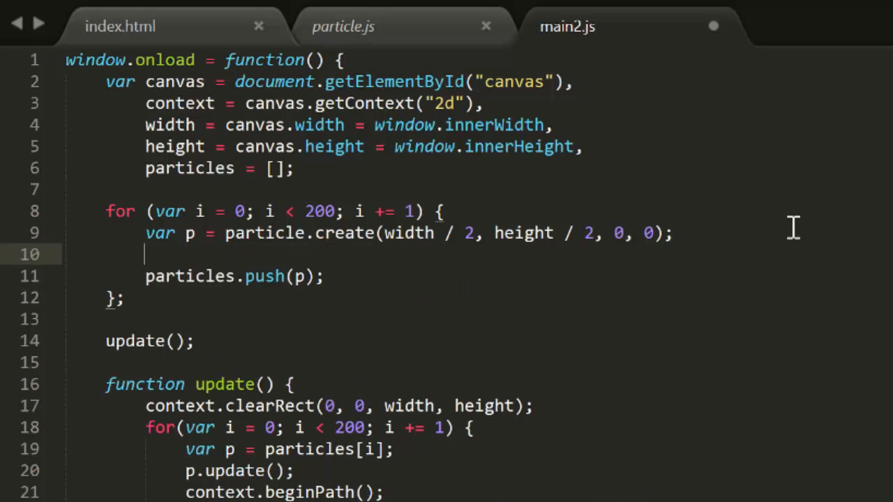
pyautogui.write('p.setSpeed(utils.randomRange(1, 2));')
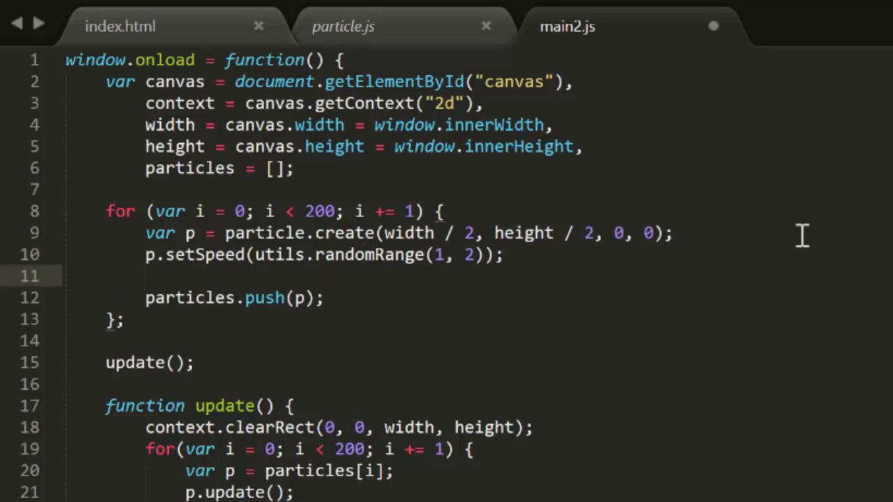
pyautogui.write('p.setHeading(utils.randomRange(0,')
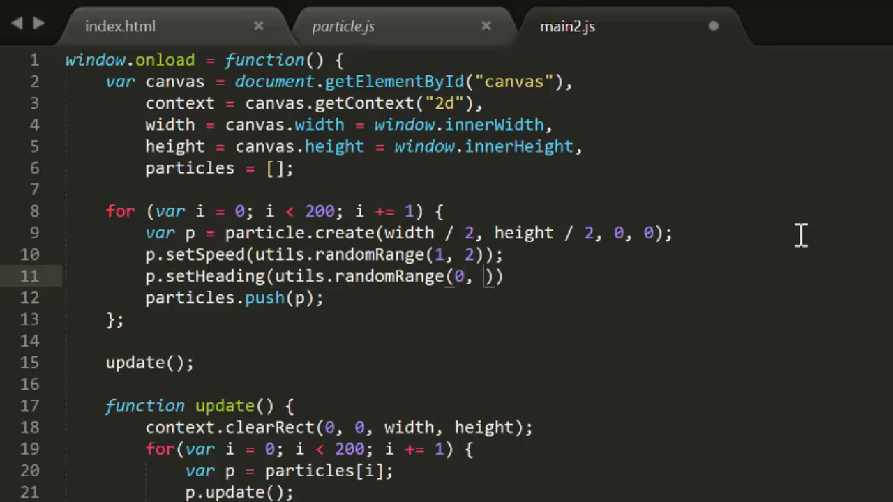
pyautogui.write('Math.PI * 2')
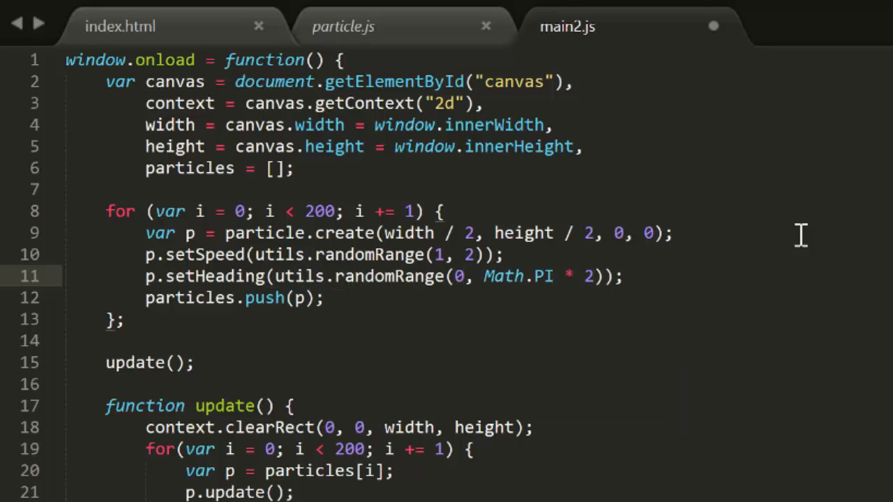